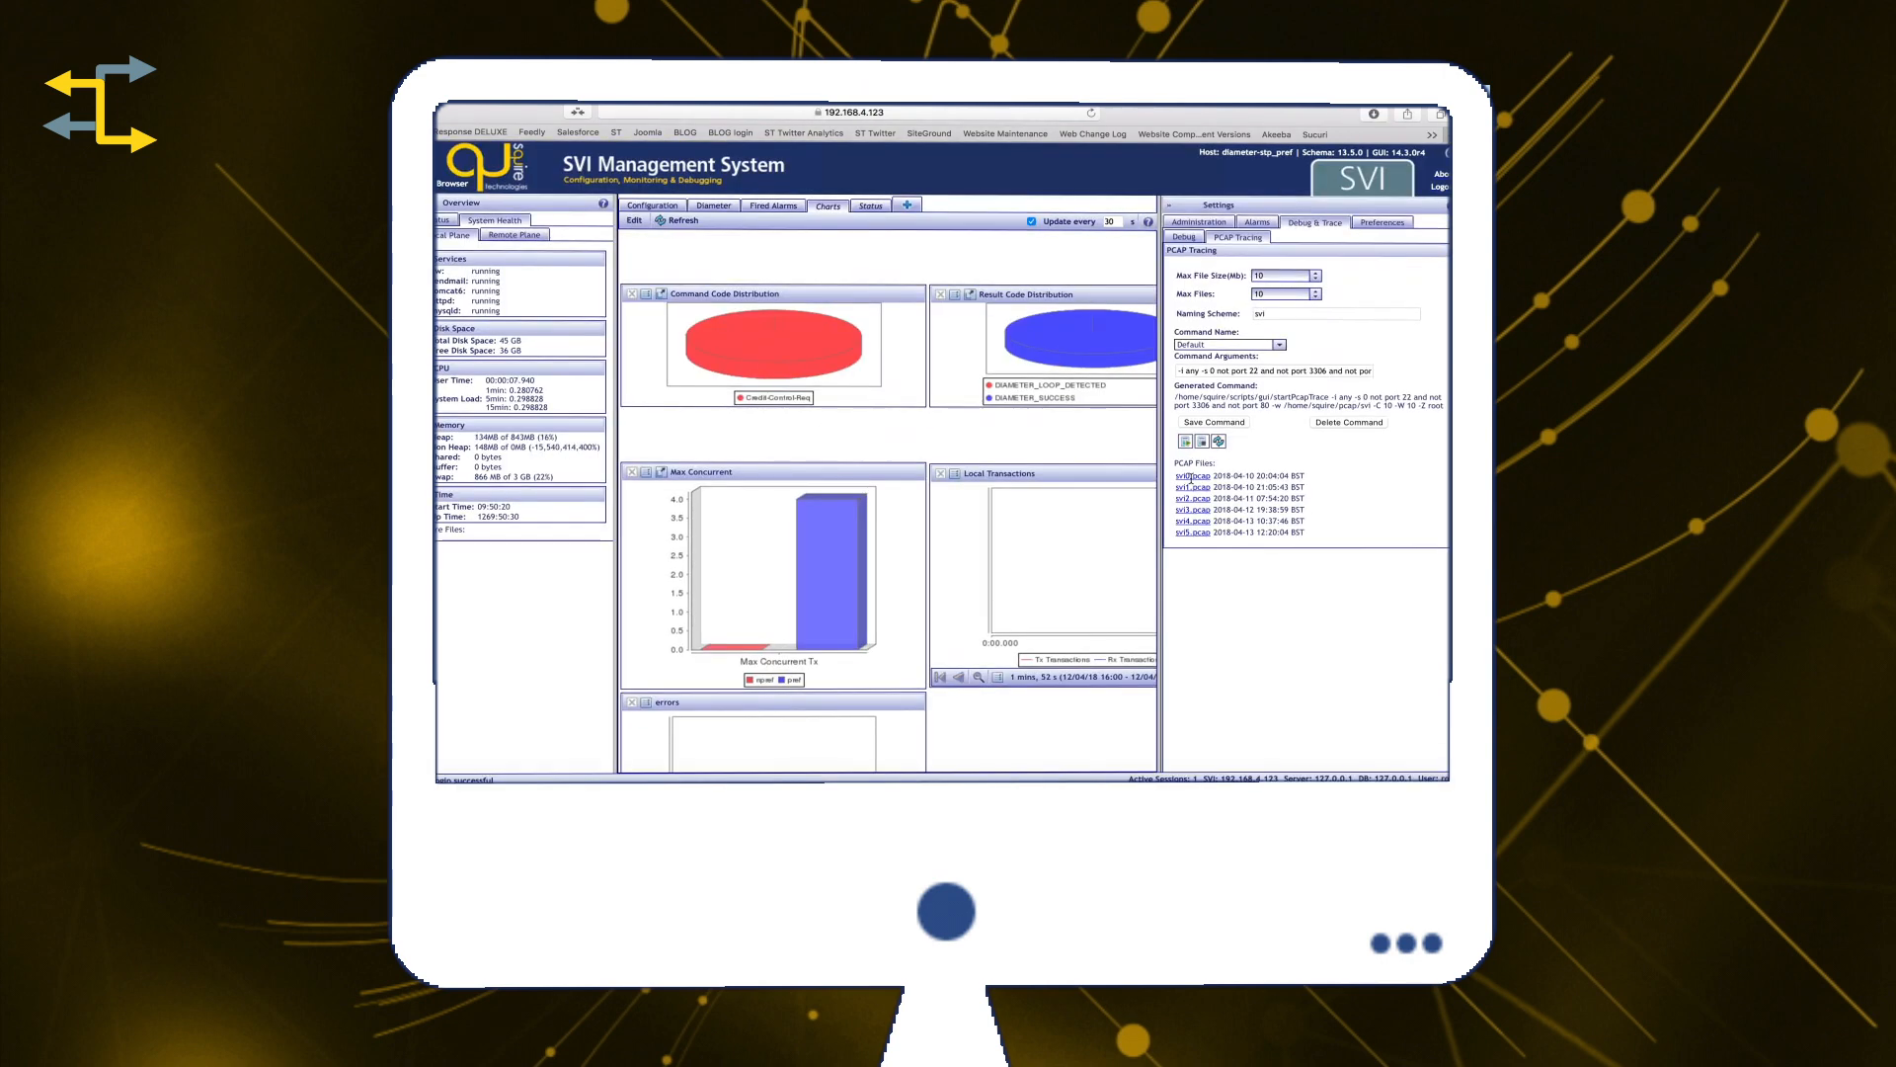
- Download the svi0.pcap trace file from the PCAP Files list
{"action": "left_click", "coordinate": [1376, 115]}
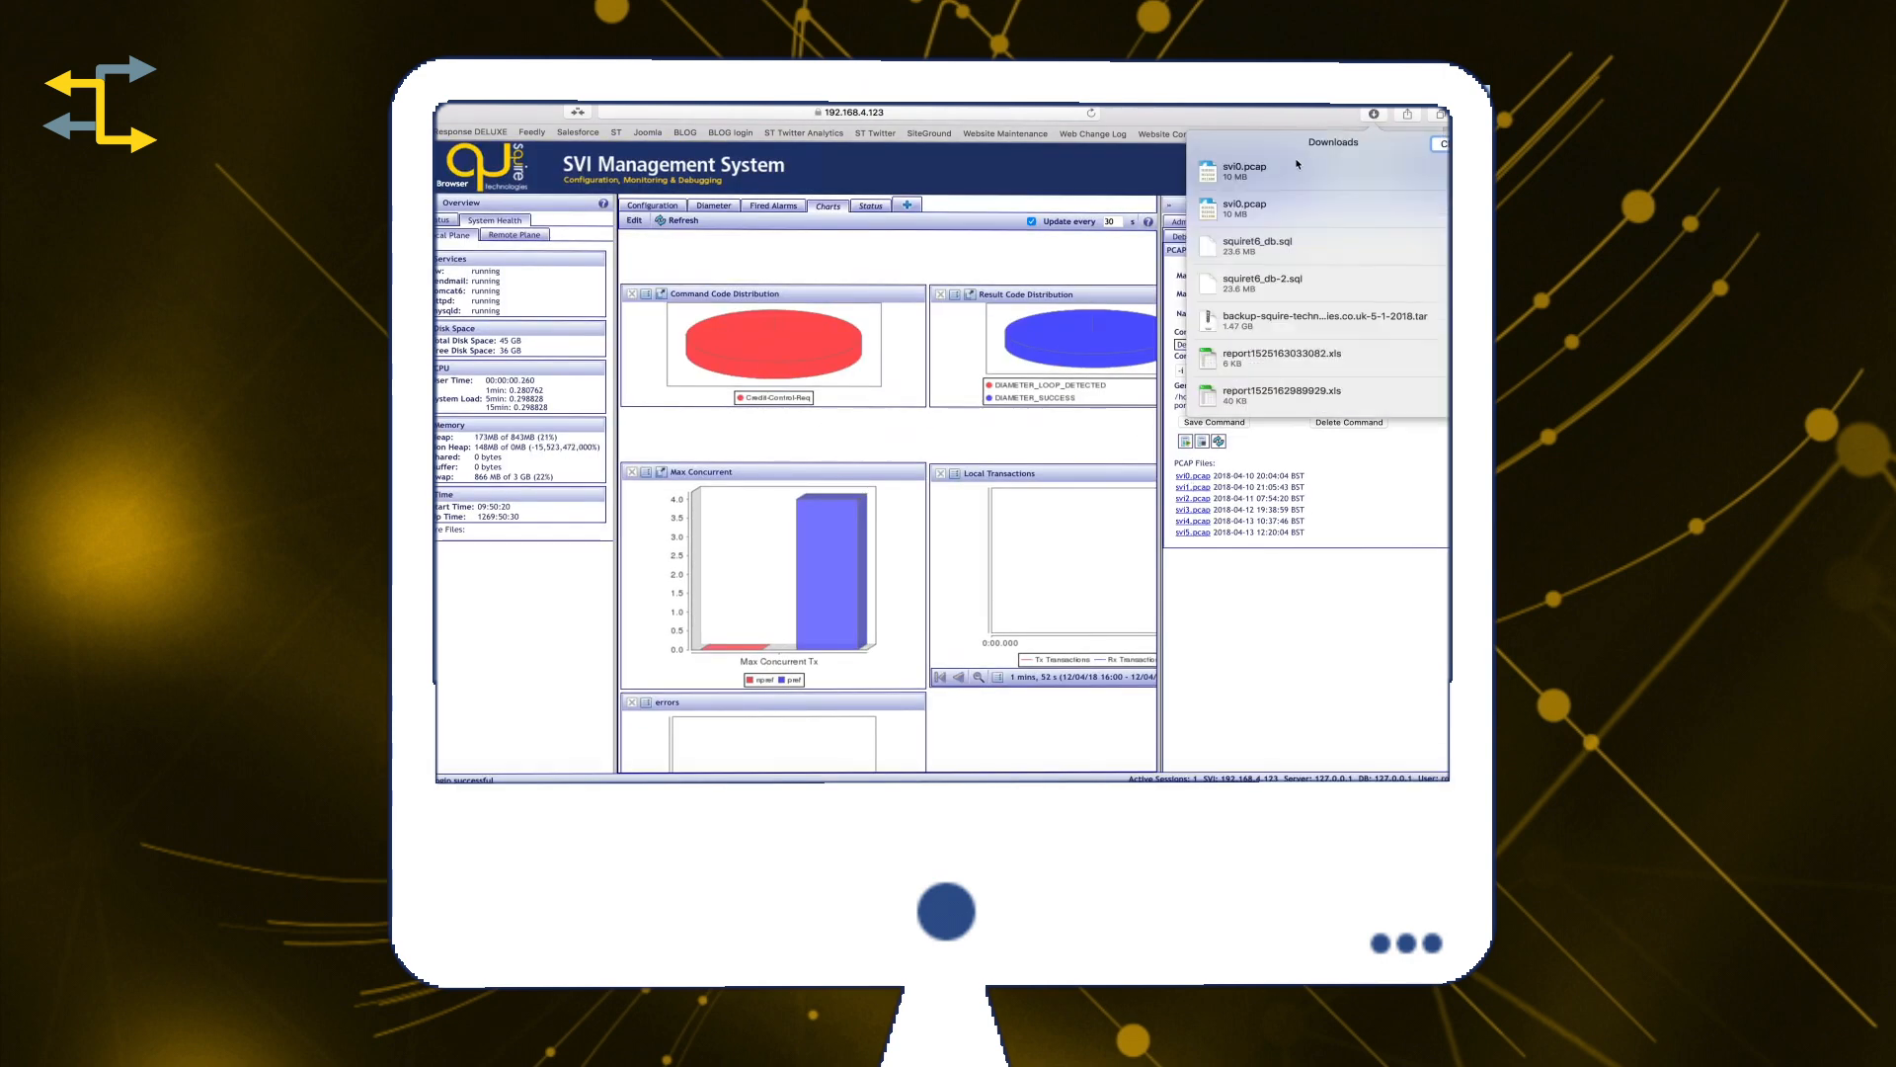